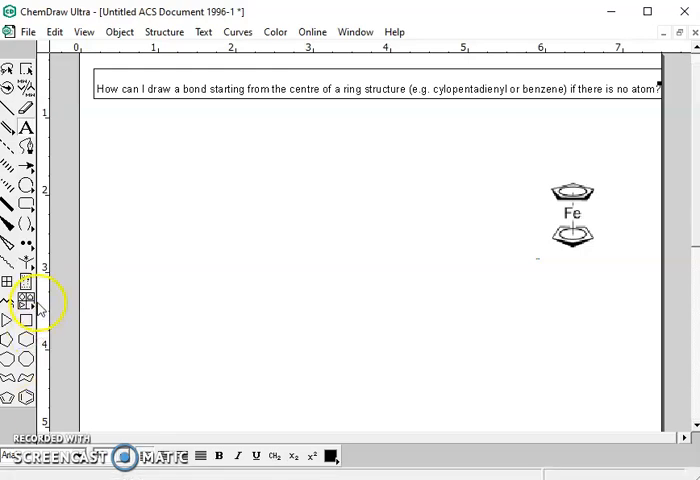
Place a cyclopentadienyl ring from the Cp Rings templates on the left of the page
{"action": "left_click", "coordinate": [24, 298]}
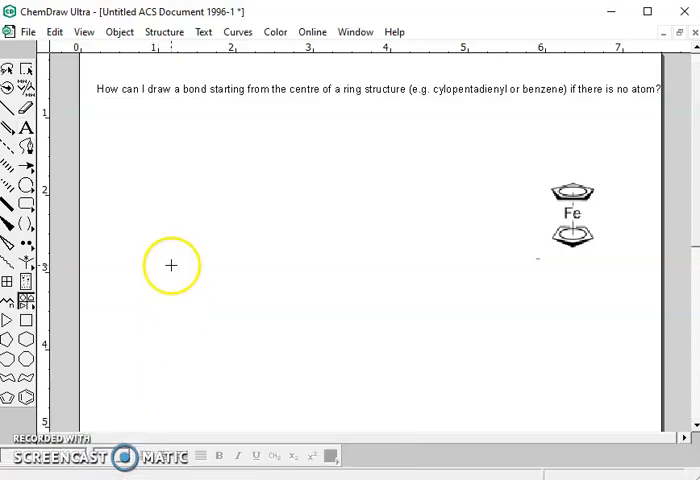
{"action": "mouse_move", "coordinate": [204, 288]}
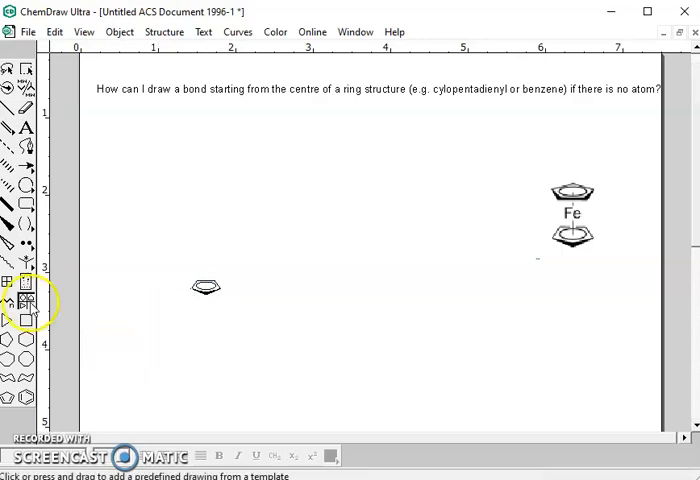
Place a second cyclopentadienyl ring template above the first ring
{"action": "left_click", "coordinate": [24, 300]}
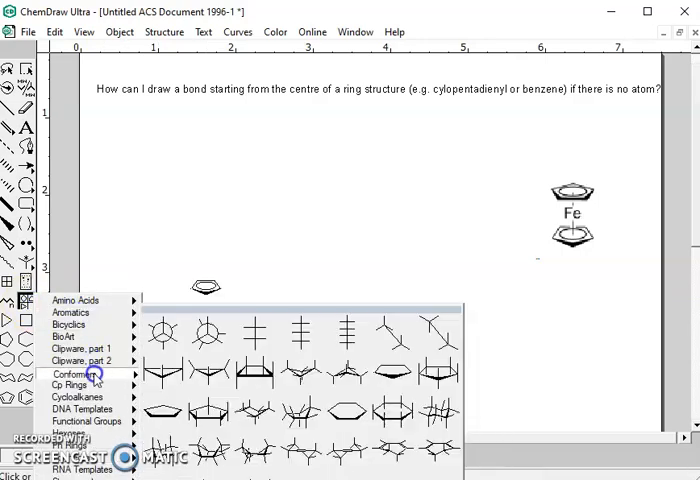
{"action": "left_click", "coordinate": [78, 396]}
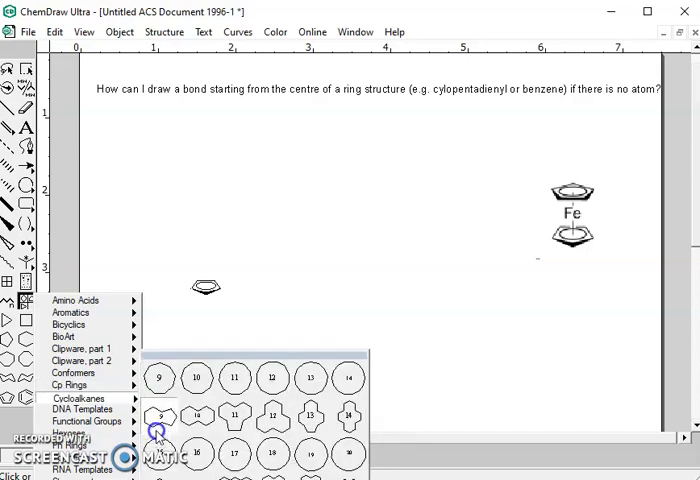
{"action": "left_click", "coordinate": [72, 384]}
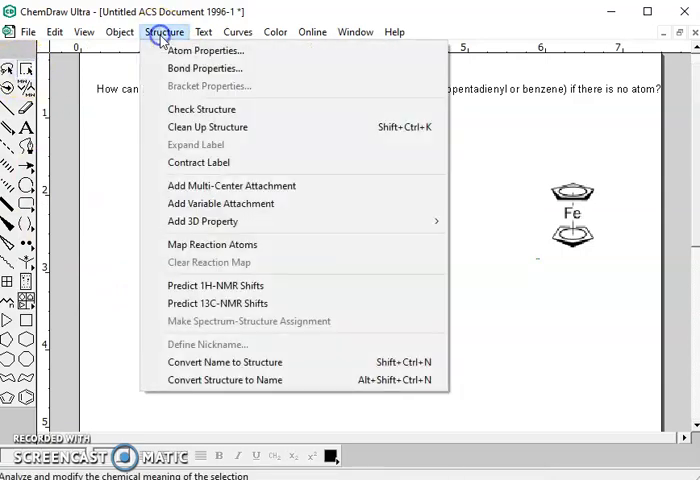
{"action": "mouse_move", "coordinate": [232, 204]}
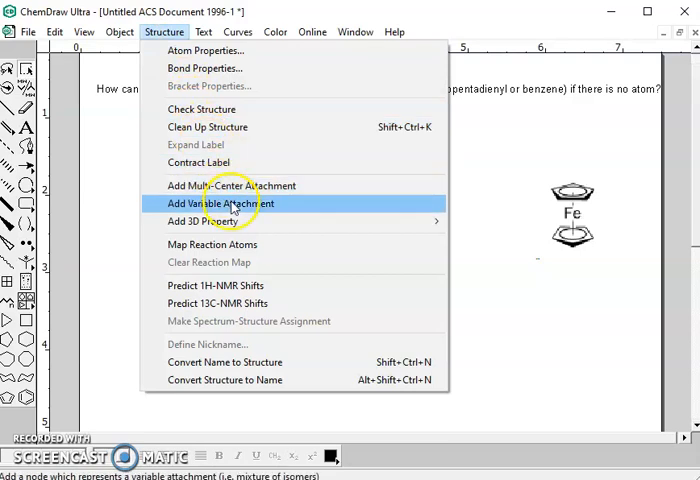
Add a multi-center attachment to each Cp ring via the Structure menu
{"action": "left_click", "coordinate": [220, 204]}
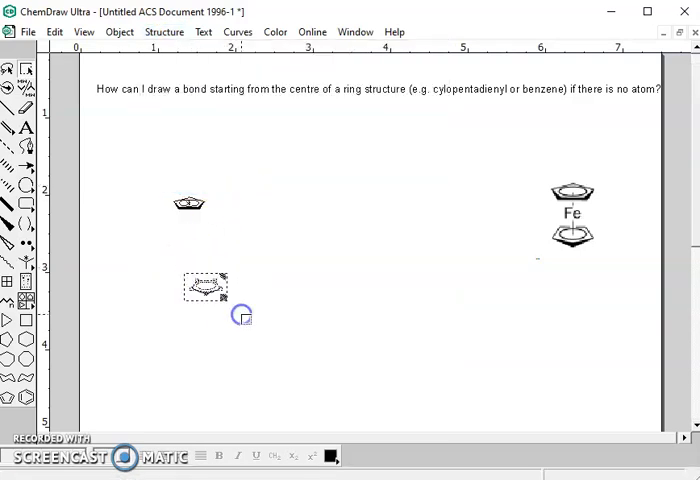
{"action": "left_click", "coordinate": [164, 32]}
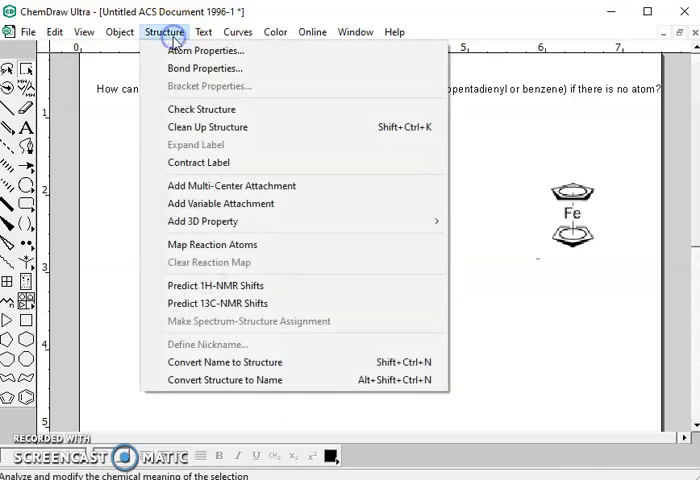
{"action": "mouse_move", "coordinate": [210, 190]}
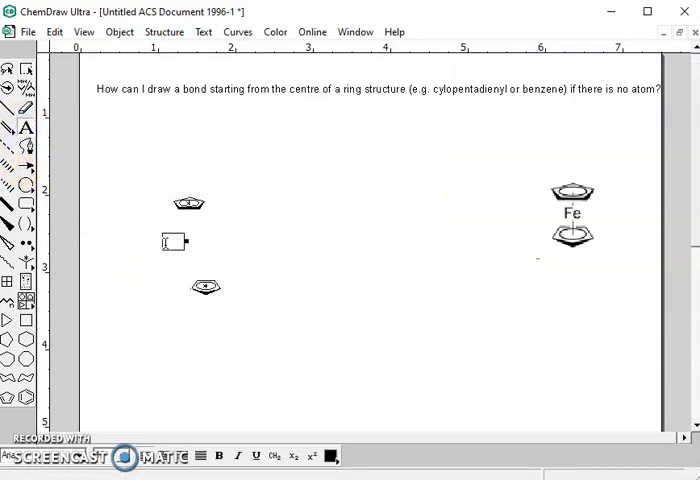
Label the attachment node between the two Cp rings as 'Fe'
{"action": "type", "text": "Fe"}
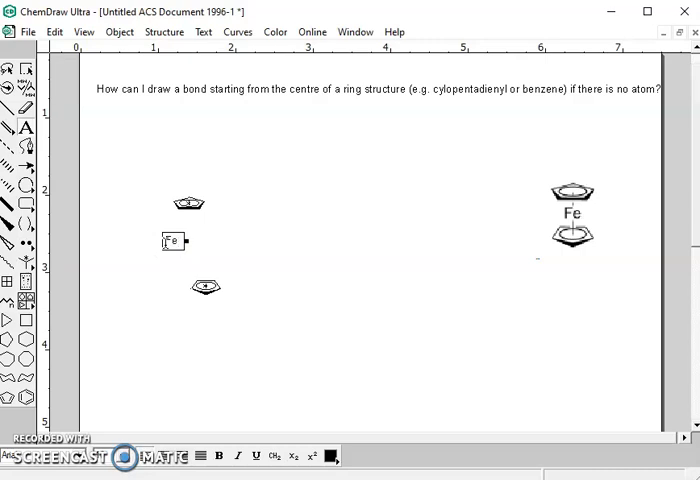